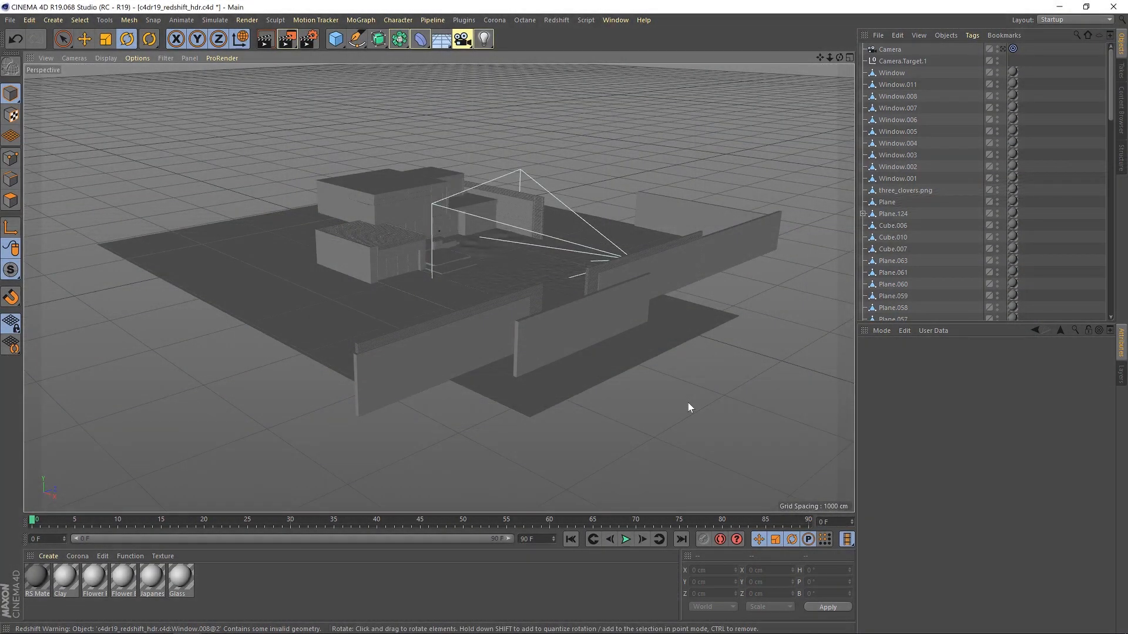
mouse_move(445, 275)
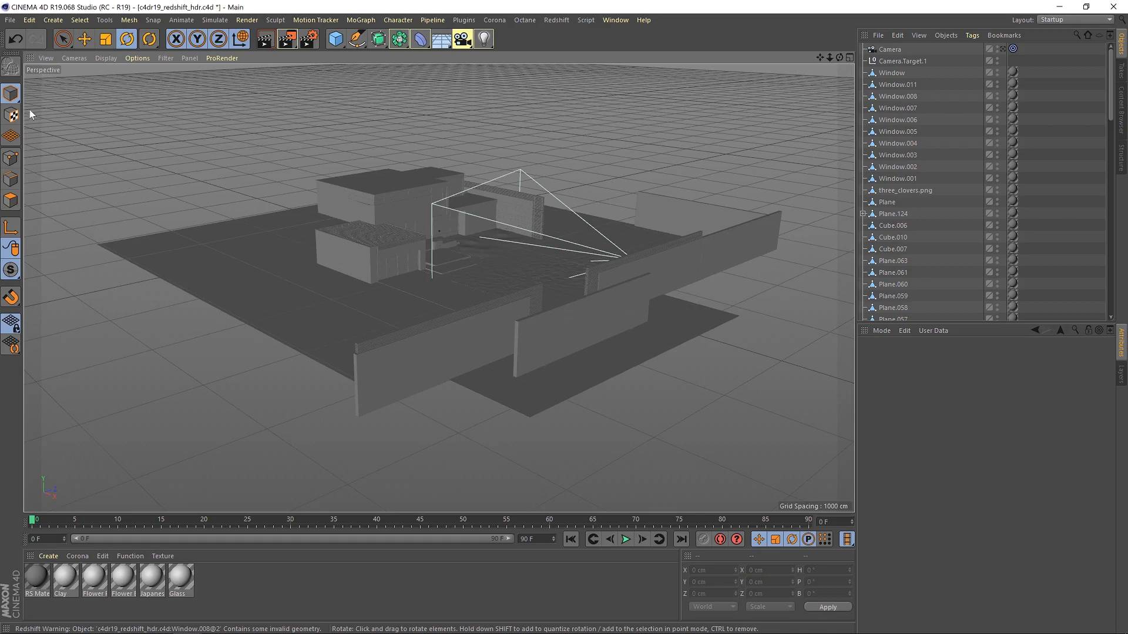
- Make the viewport look through the scene's Camera via Use Camera
left_click(74, 57)
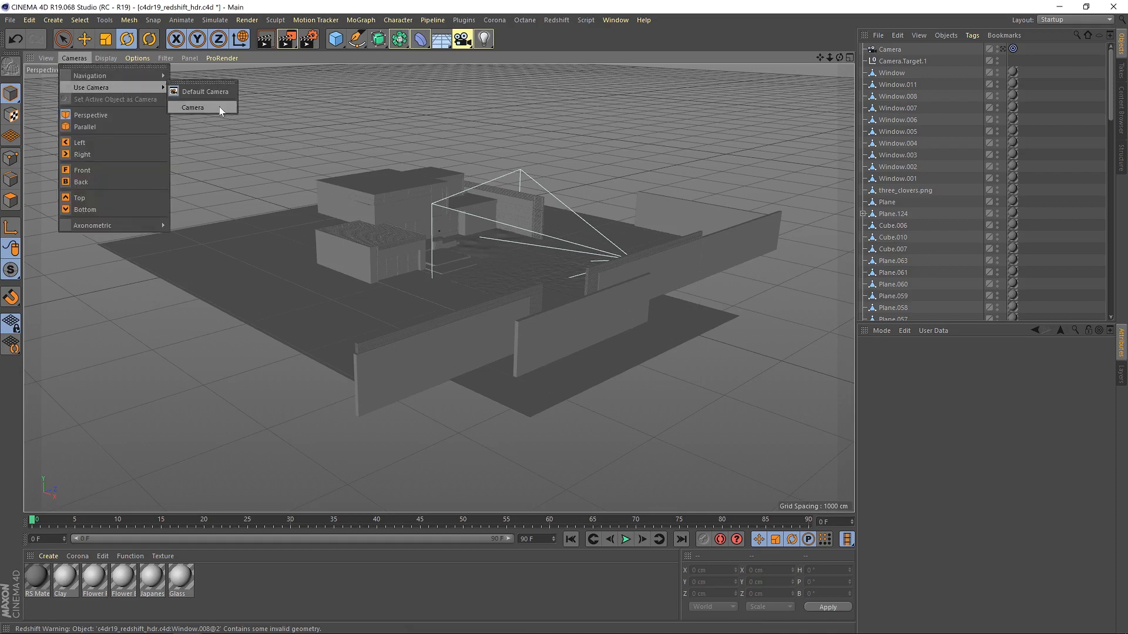
left_click(191, 107)
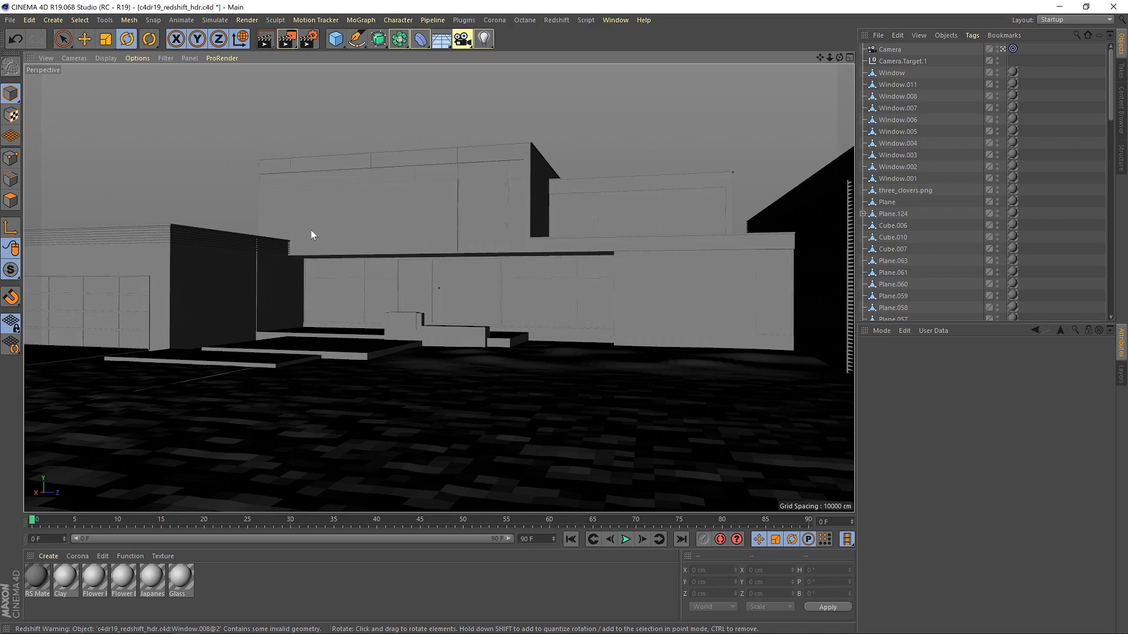
left_click(555, 20)
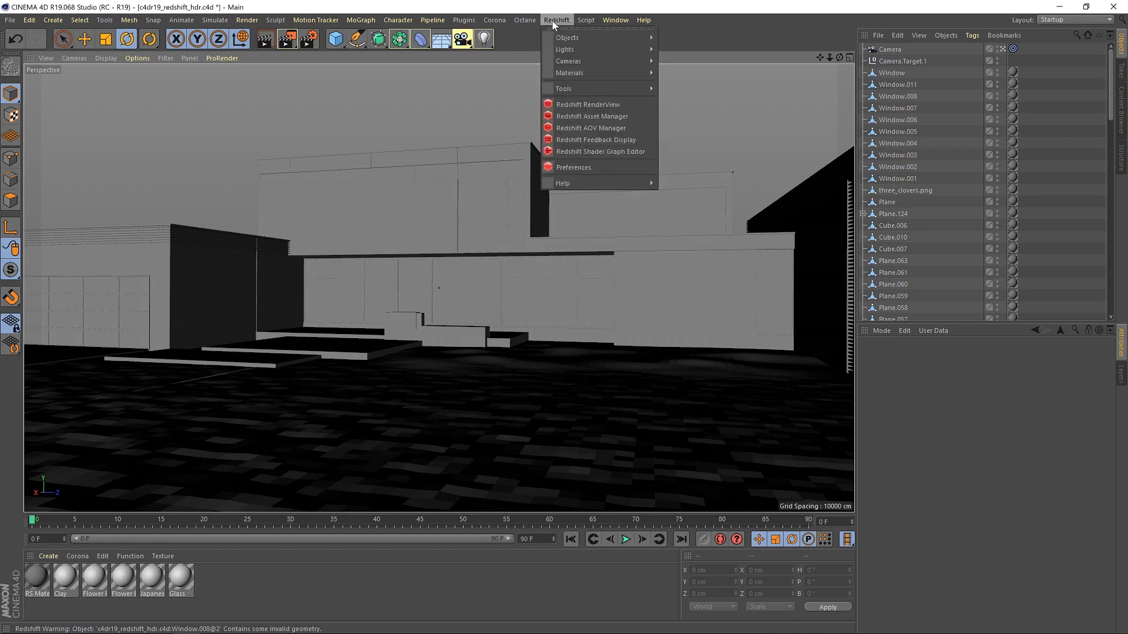
mouse_move(565, 48)
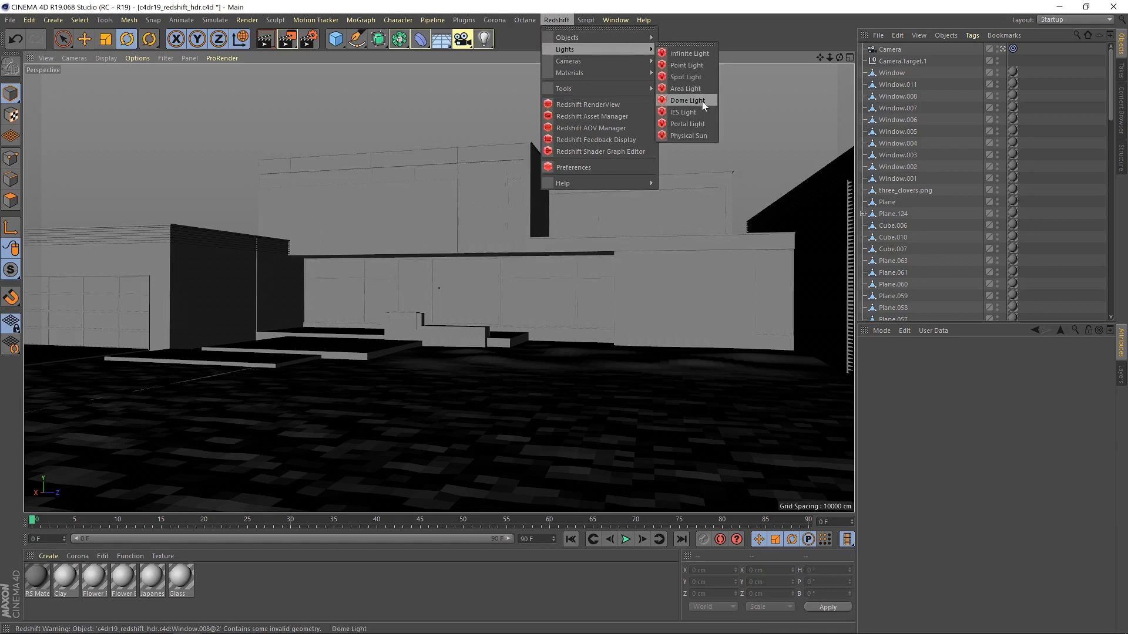
- Add a Redshift Dome Light and rename it 'Lighting'
left_click(686, 100)
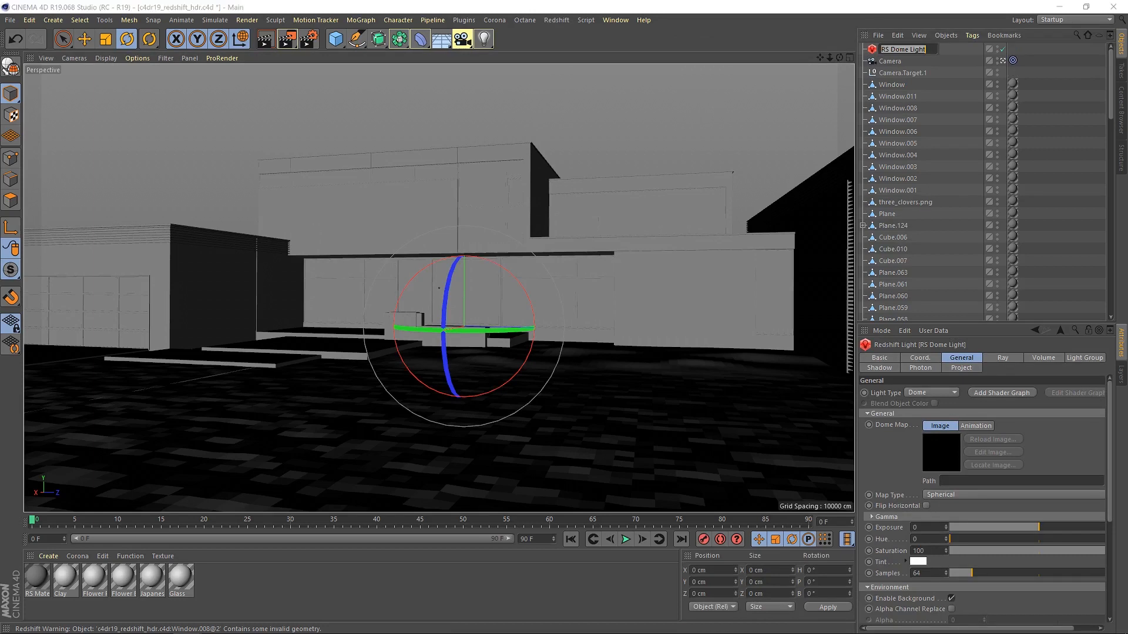
type("Lighting")
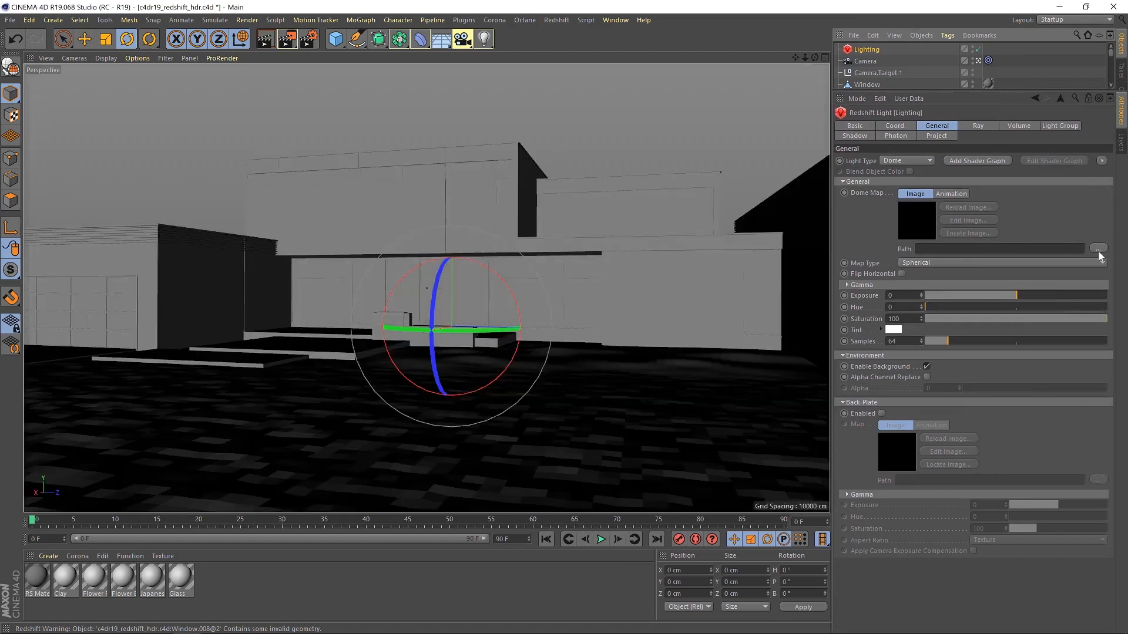
- Set the Lighting dome map to HdrOutdoorResidentialRiverwalkAfternoonClear001_HDR_16K.exr
left_click(1098, 247)
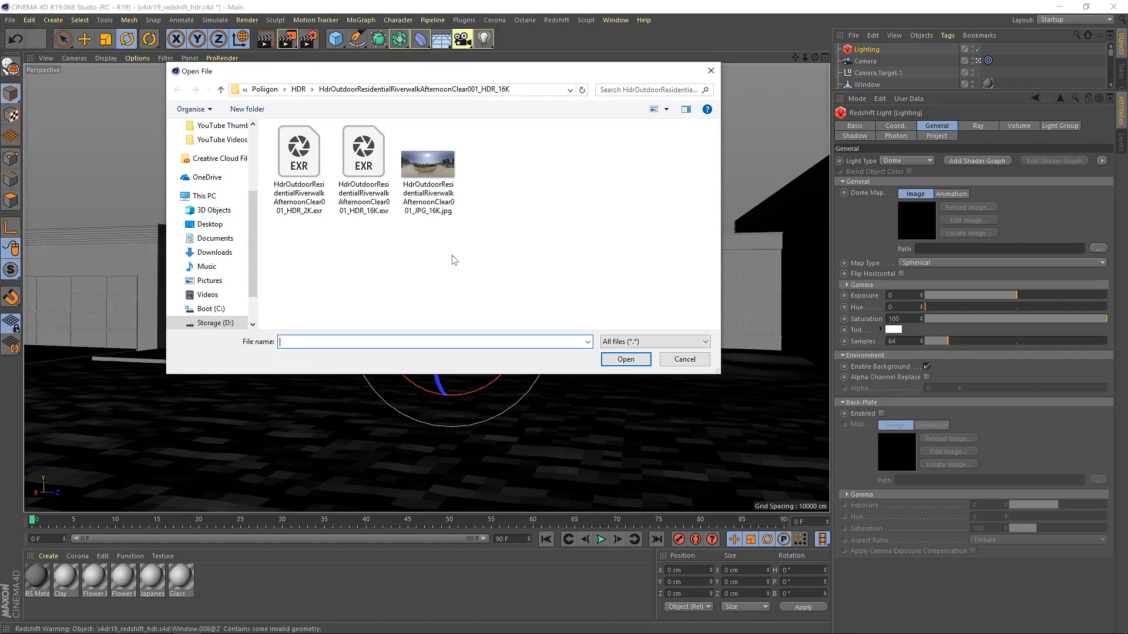
left_click(363, 173)
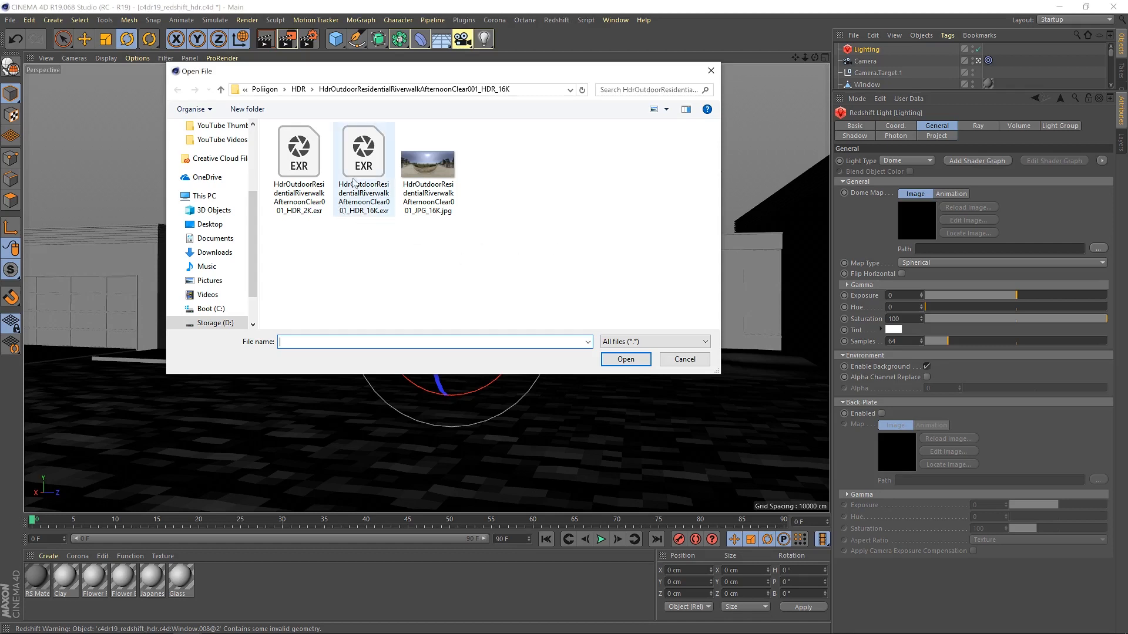
left_click(363, 166)
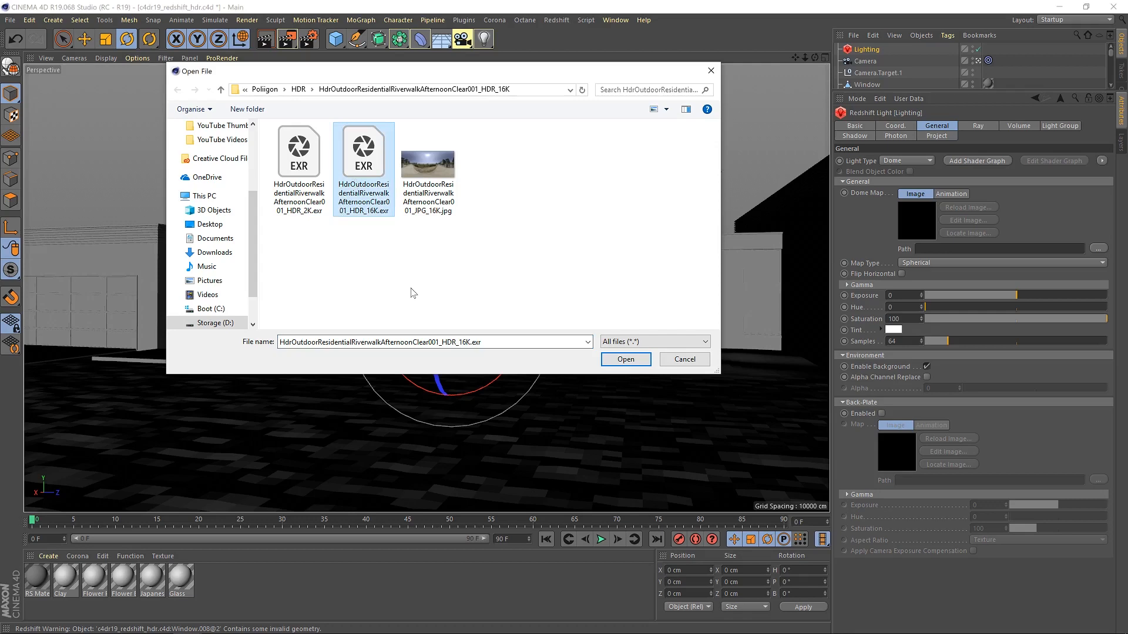
mouse_move(631, 379)
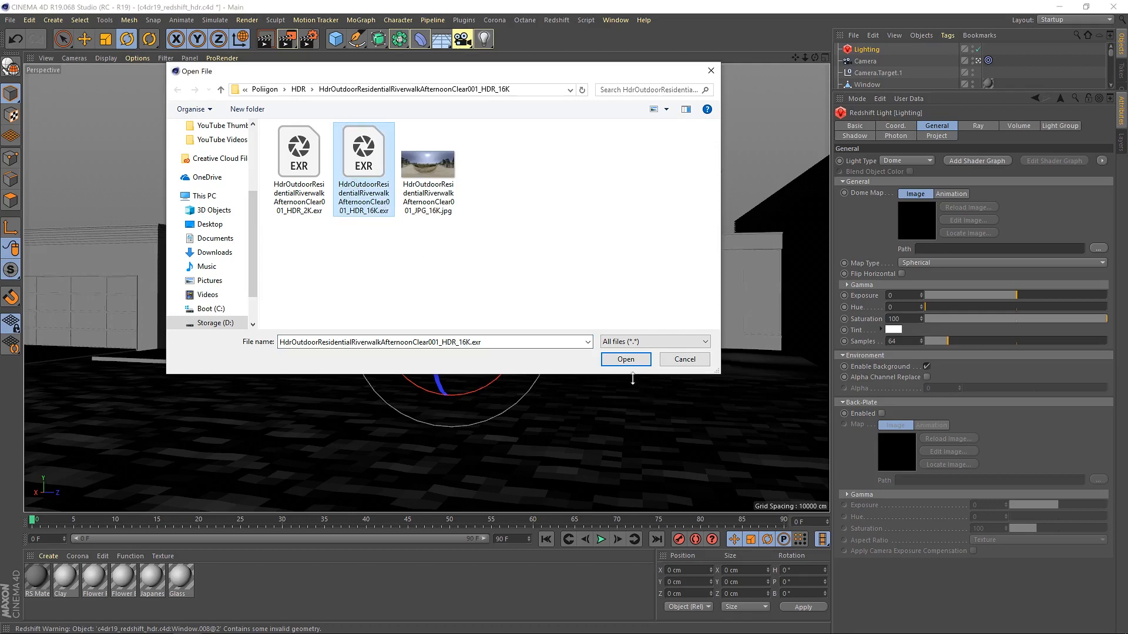
left_click(625, 359)
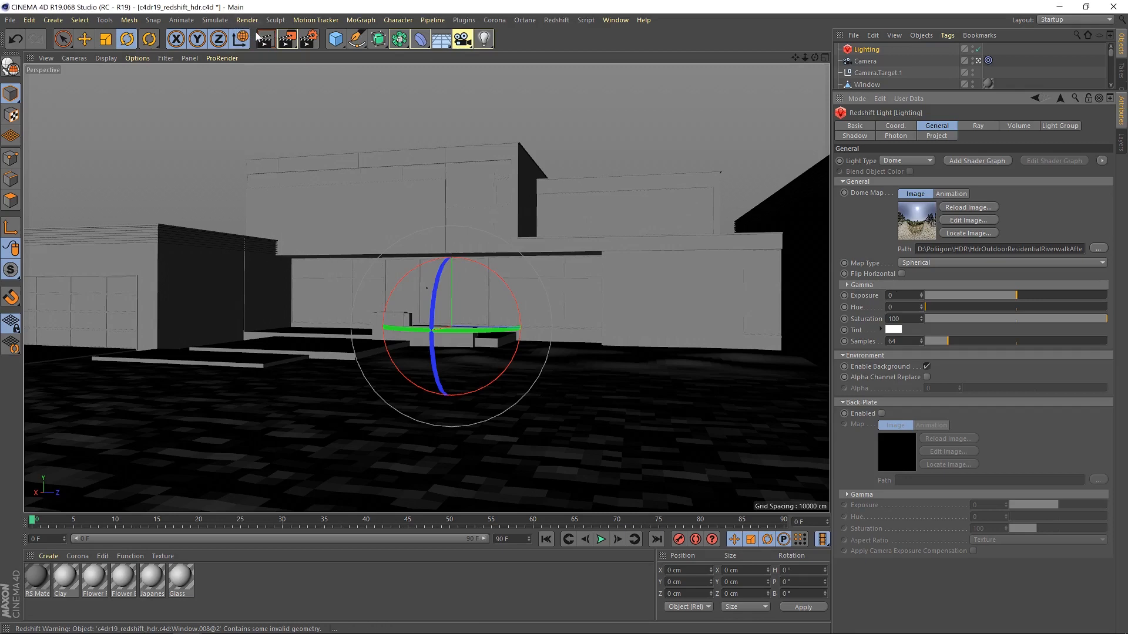
- Render, rotate the Lighting dome to about −96.9° heading, and render again
left_click(287, 38)
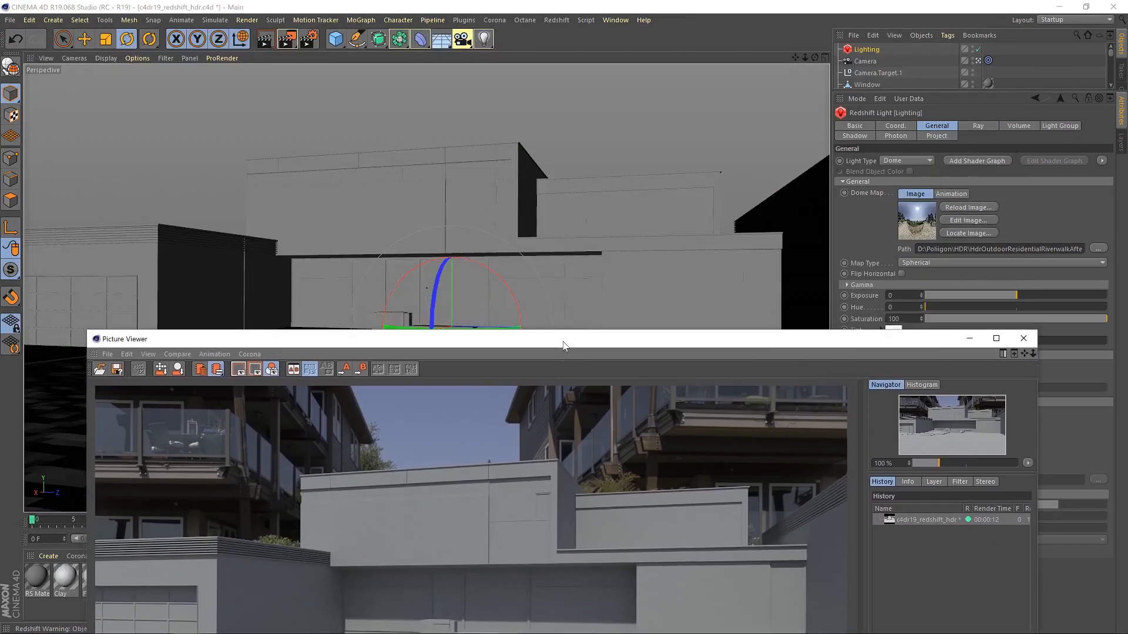
left_click(1021, 338)
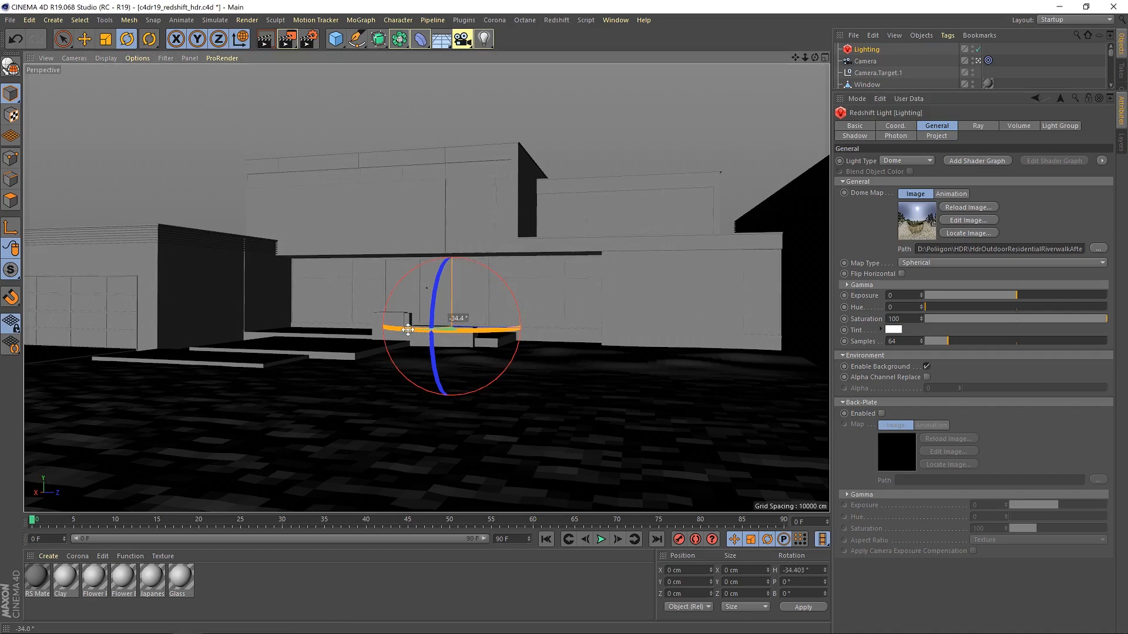
left_click_drag(407, 330, 399, 328)
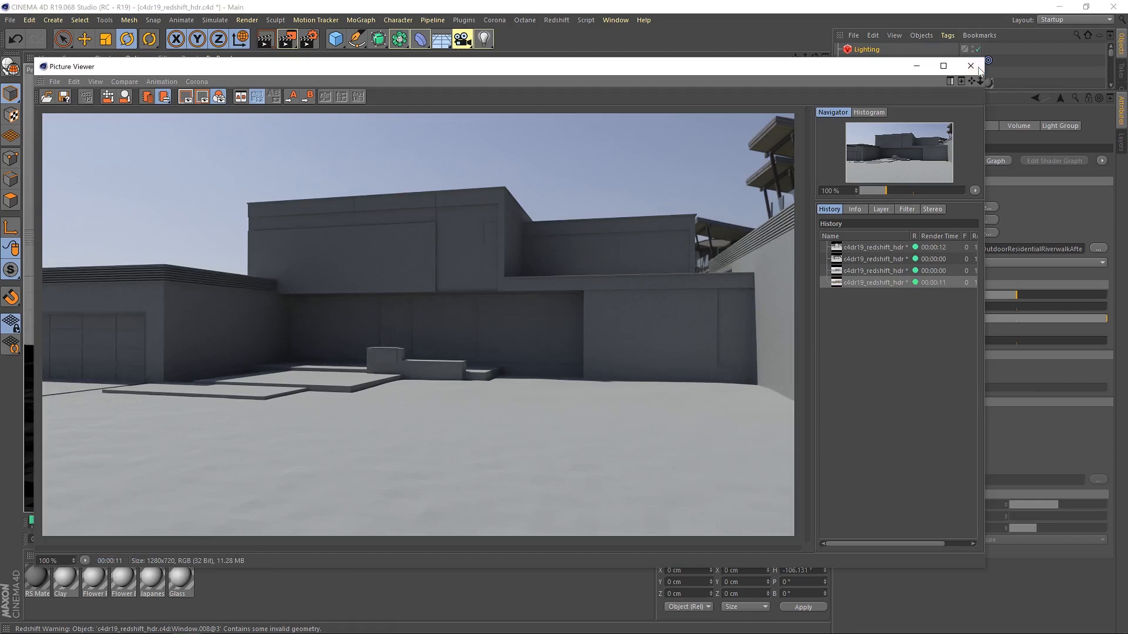
left_click(970, 65)
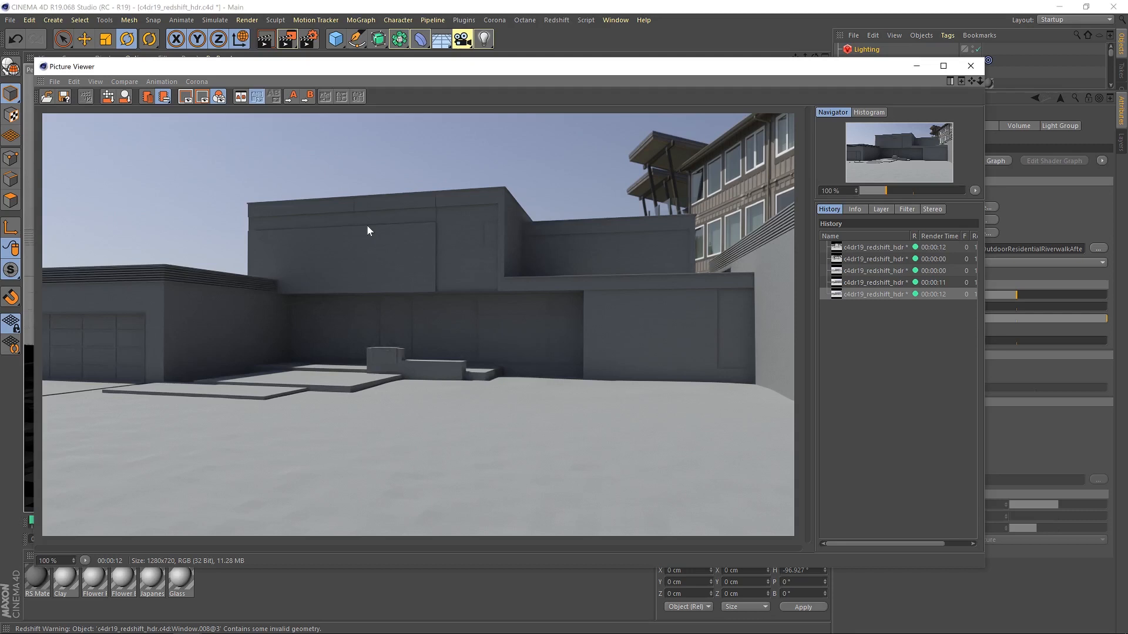
mouse_move(743, 169)
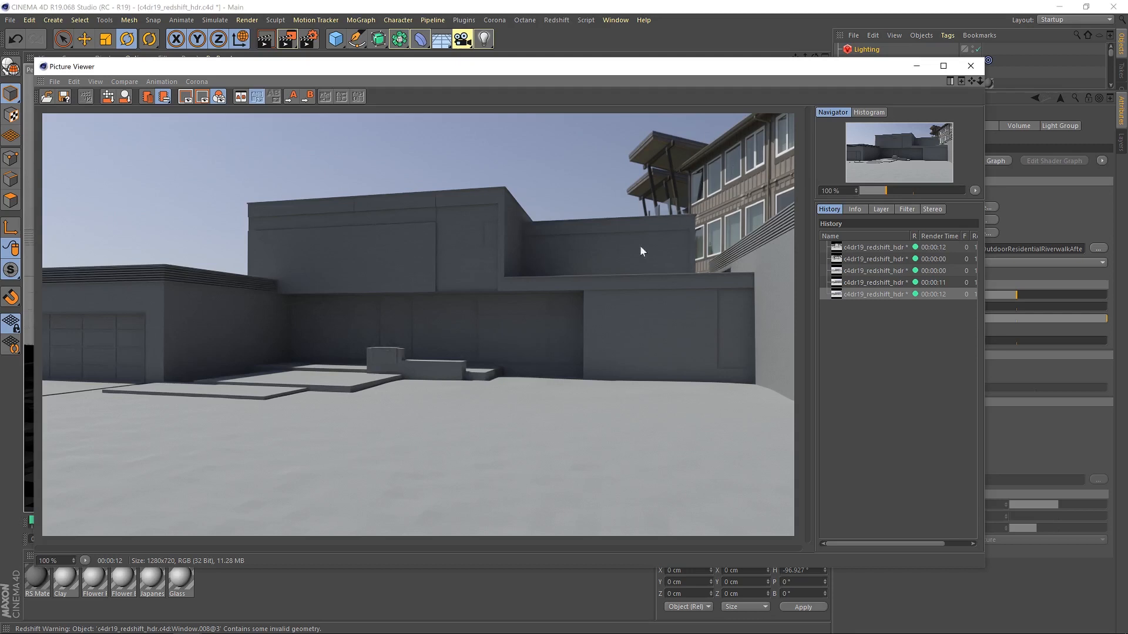
mouse_move(567, 349)
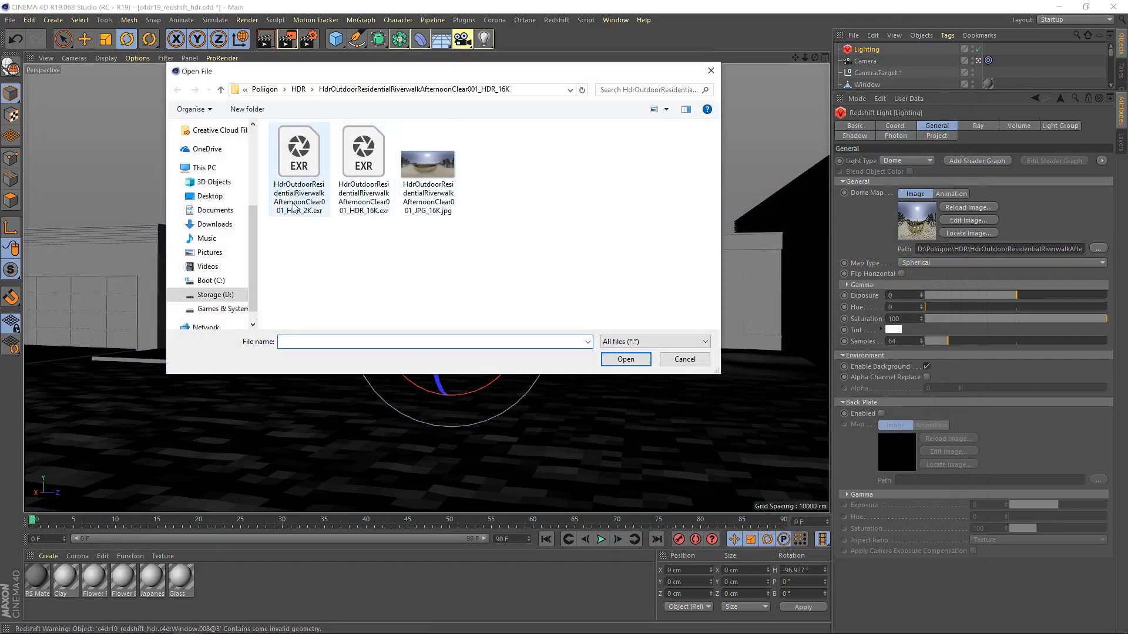
- Load the 2K EXR dome image, render, and compare against the earlier render
left_click(624, 359)
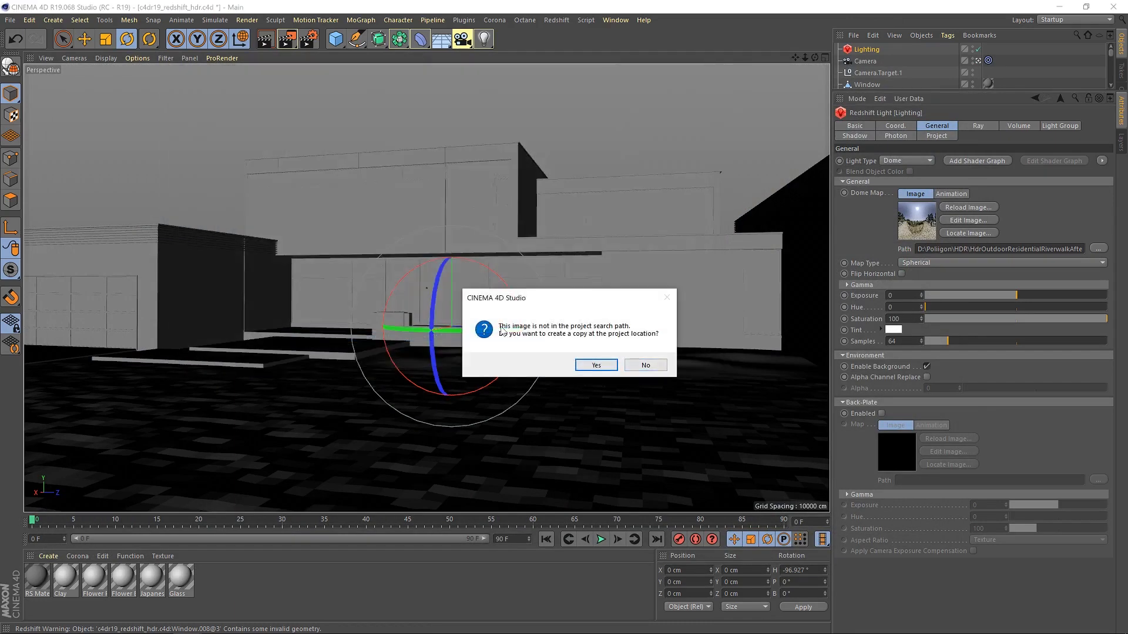
left_click(644, 365)
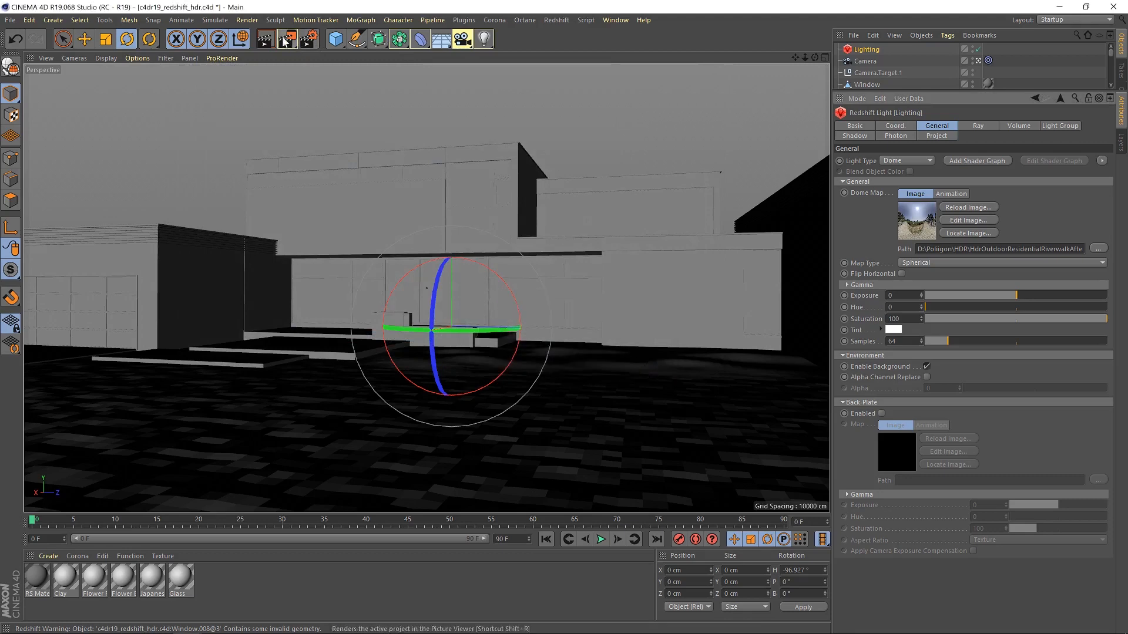
left_click(285, 39)
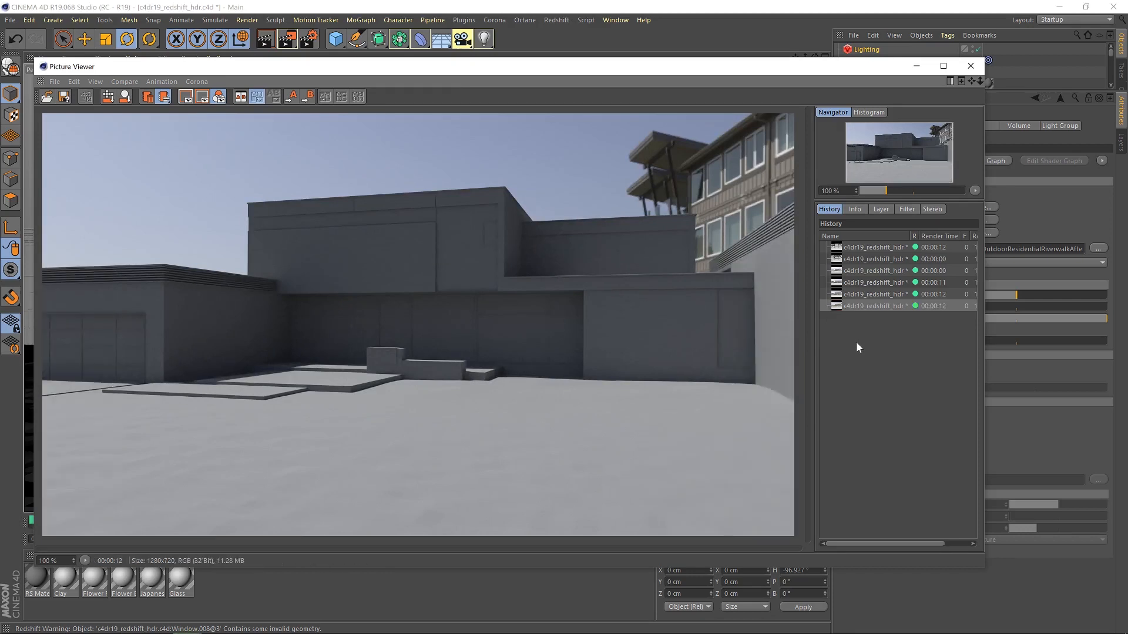
left_click(872, 293)
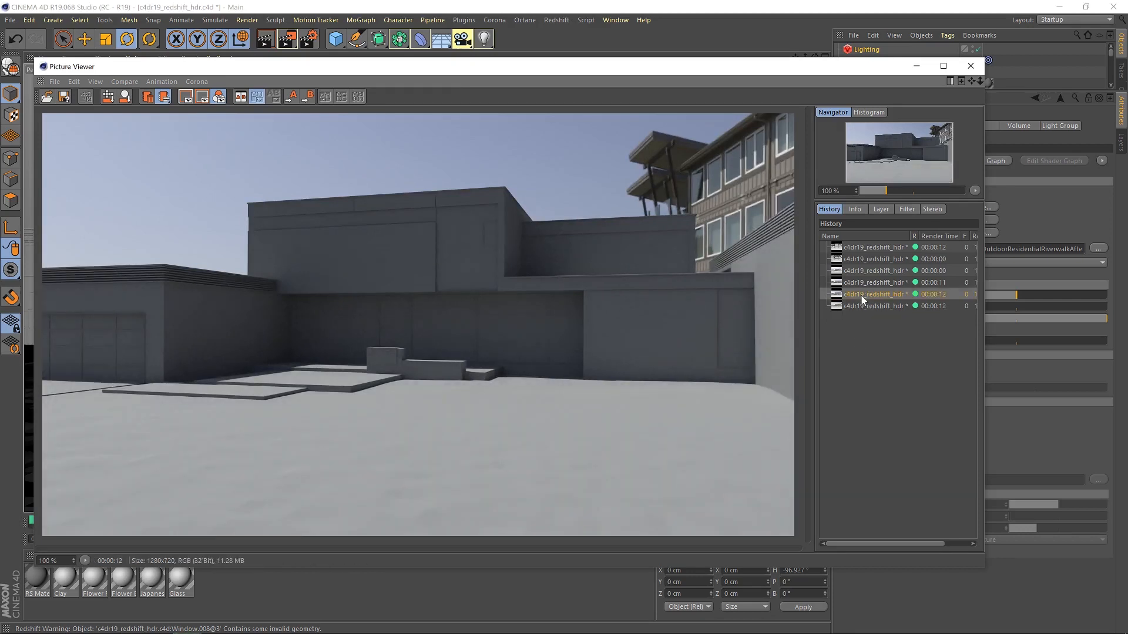
left_click(874, 305)
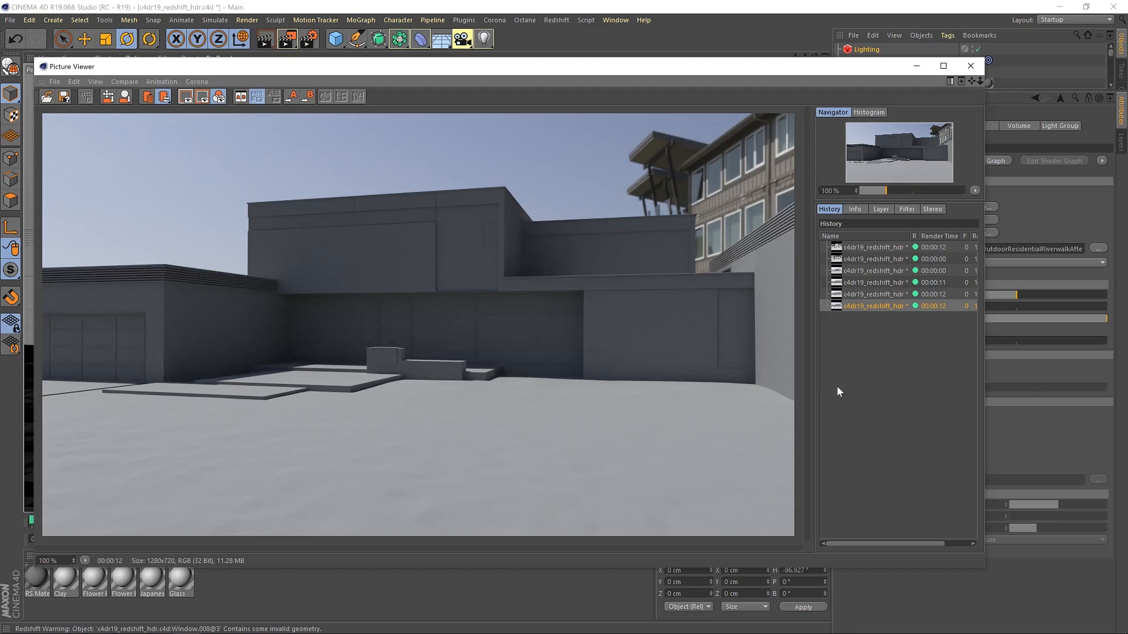
mouse_move(728, 224)
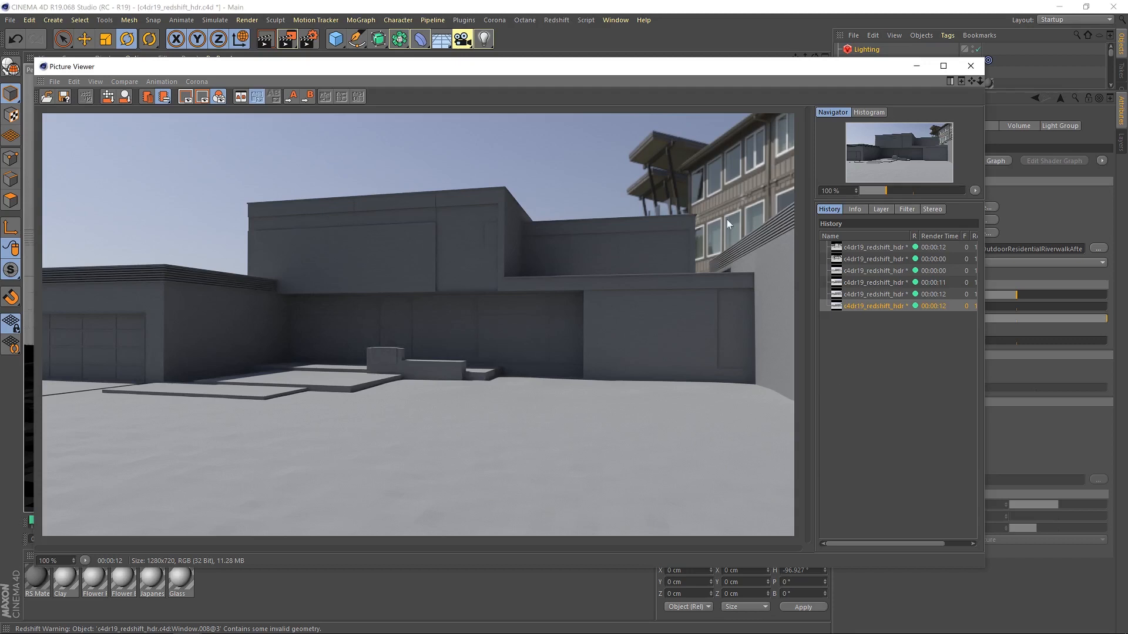
mouse_move(738, 225)
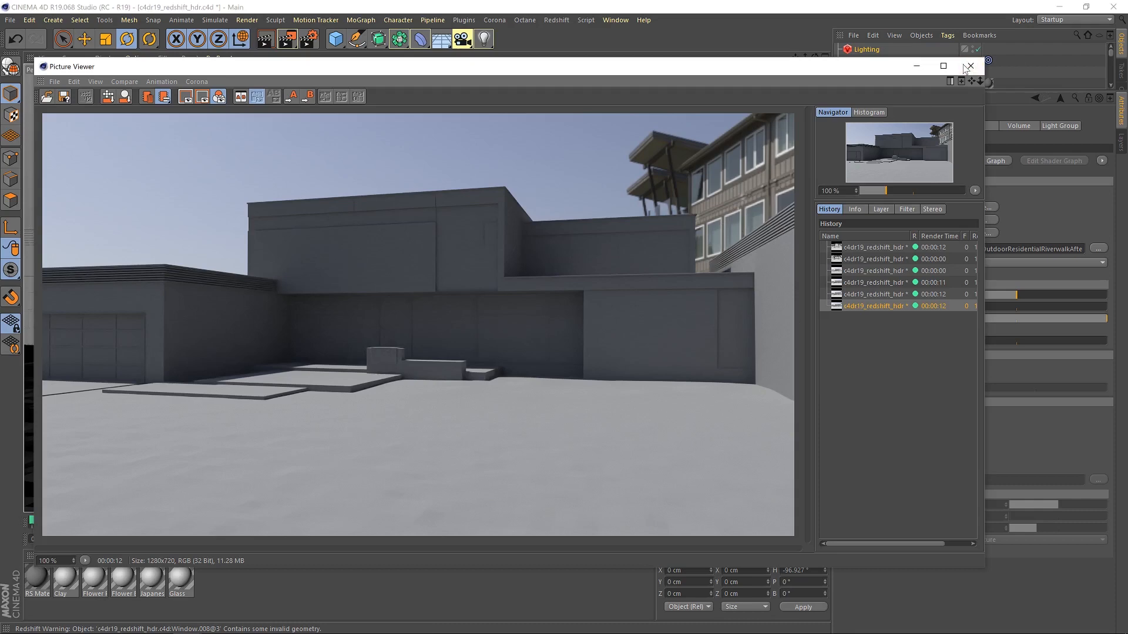
left_click(970, 66)
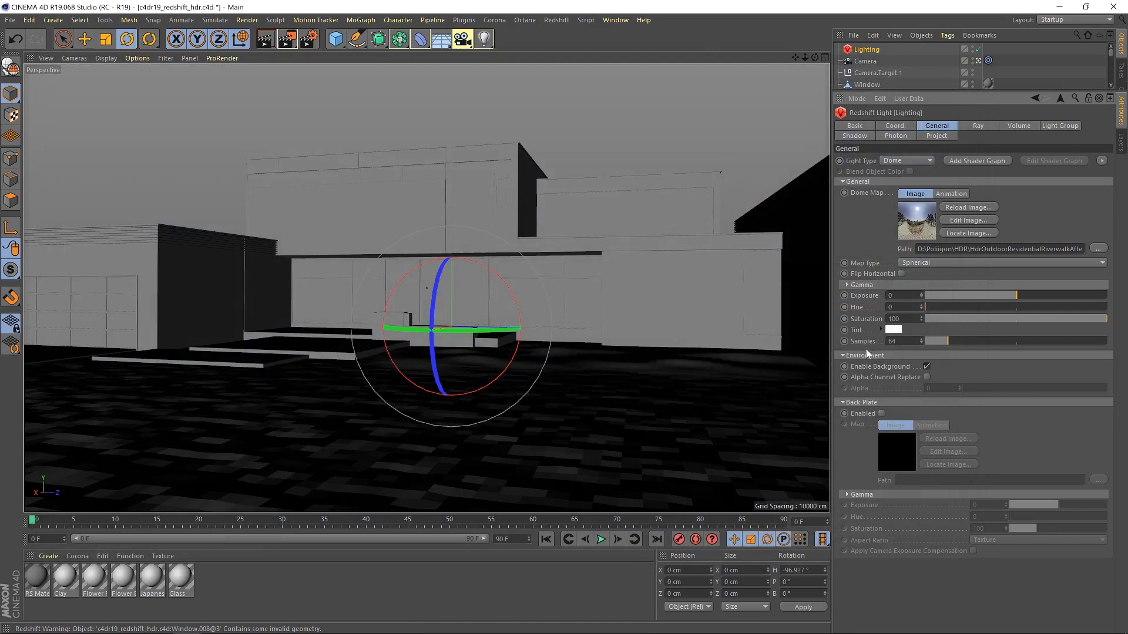
mouse_move(933, 368)
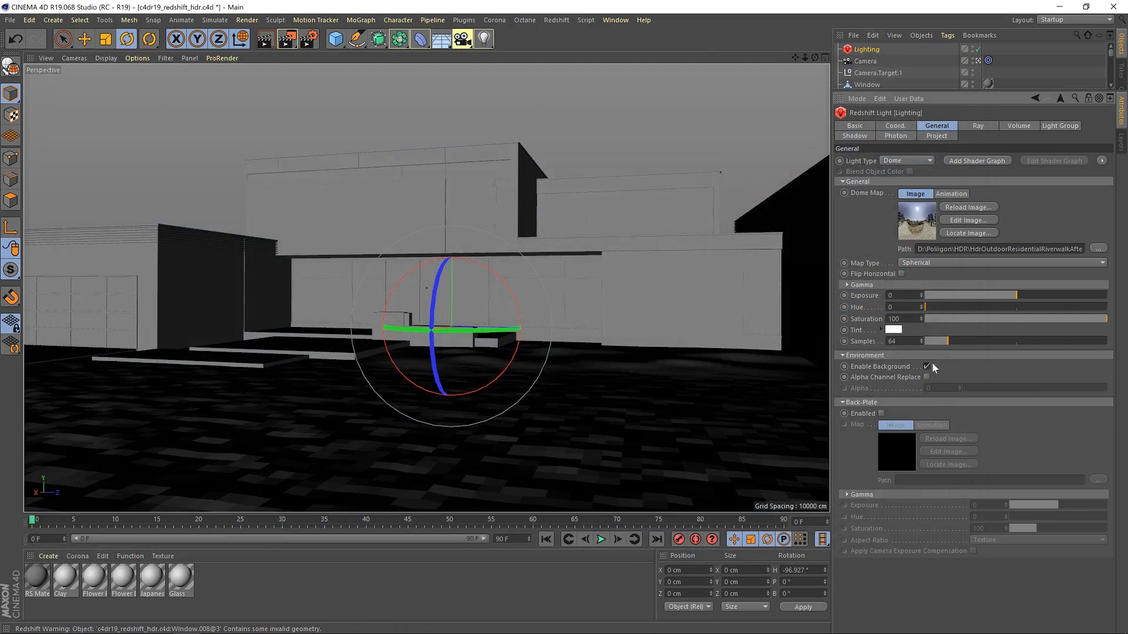
- Uncheck Enable Background in the Lighting dome light's Environment settings
left_click(926, 366)
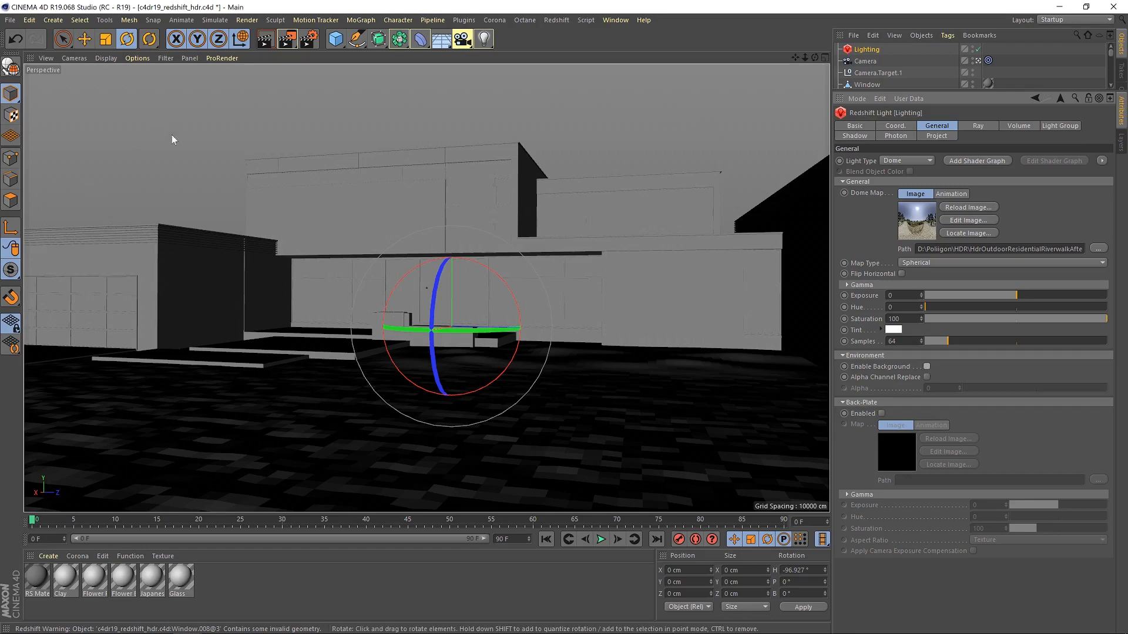
mouse_move(320, 98)
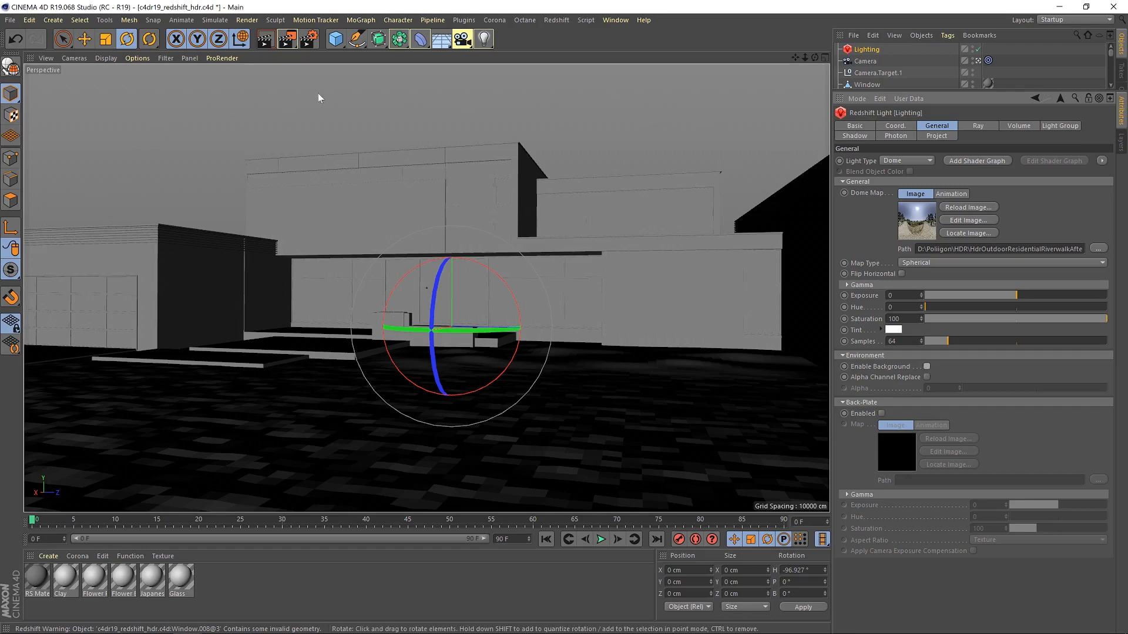
mouse_move(552, 128)
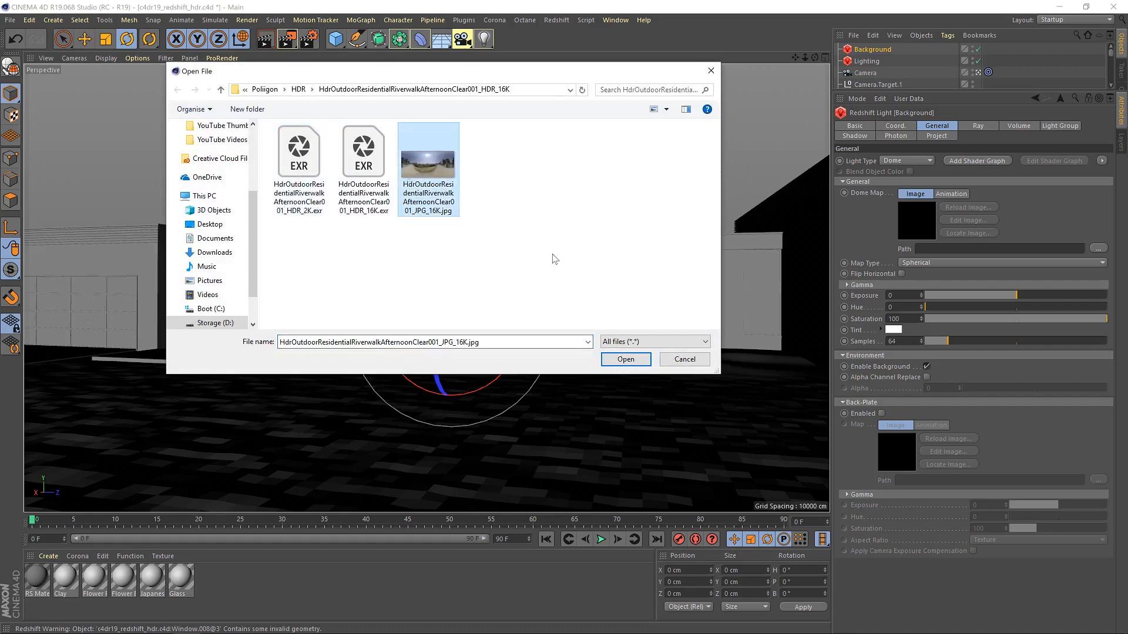
- Load the riverwalk 16K JPG into the Background dome map without copying it
left_click(624, 359)
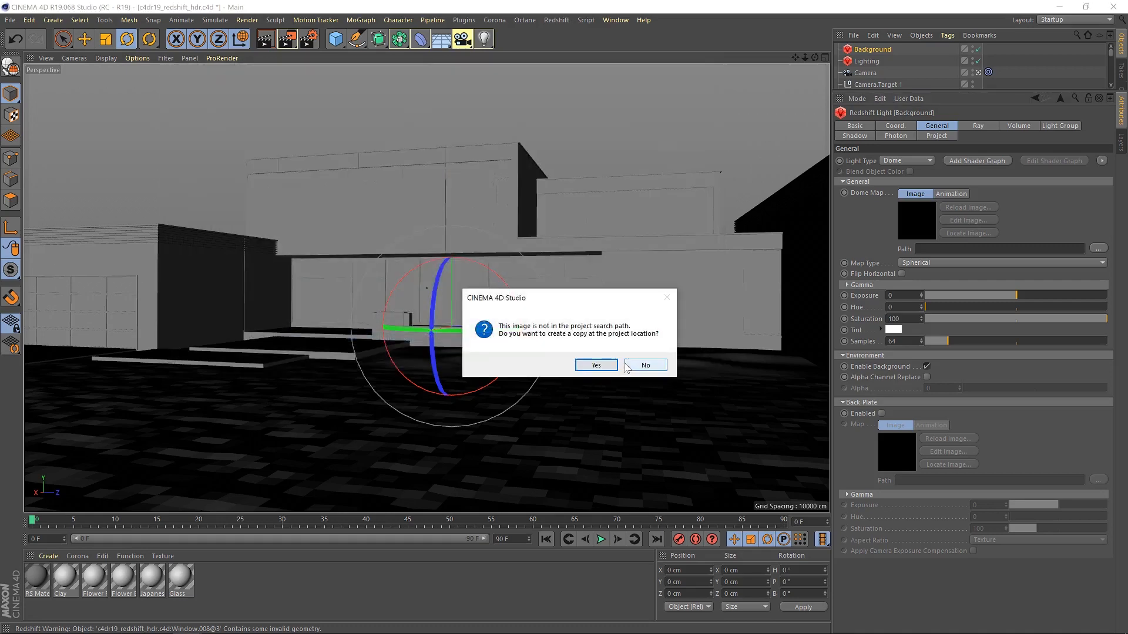
left_click(644, 365)
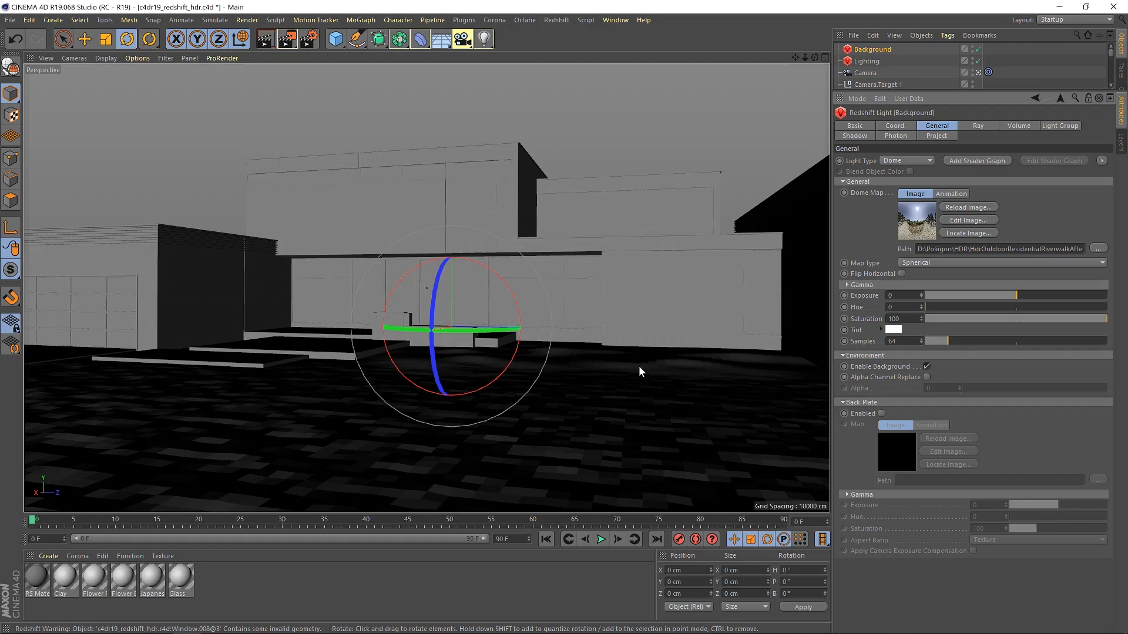
mouse_move(881, 378)
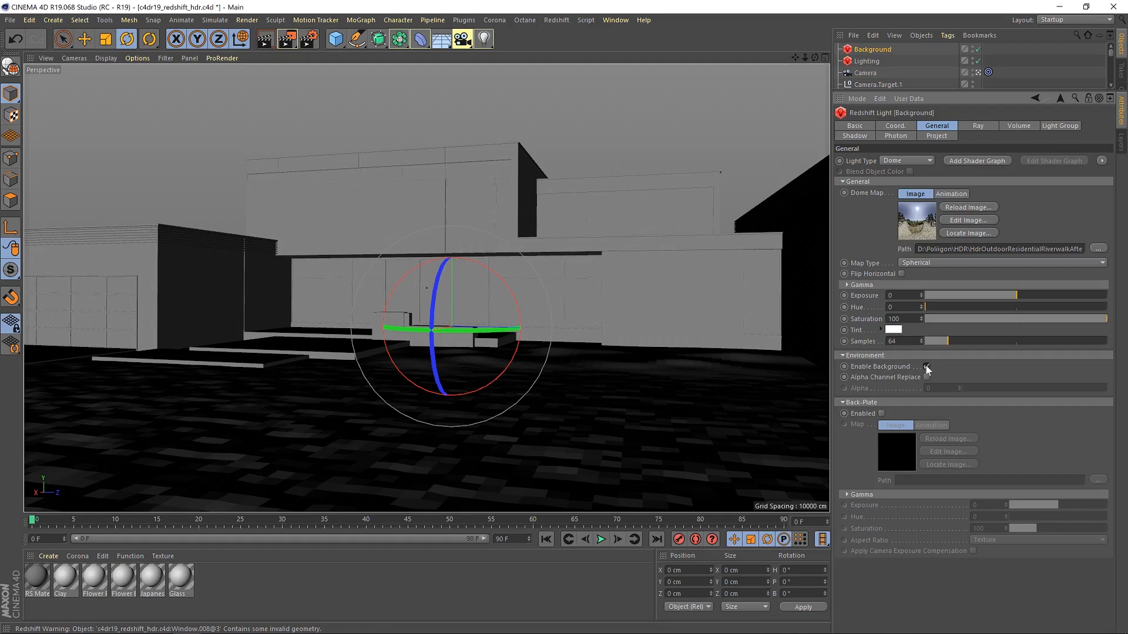
left_click(978, 125)
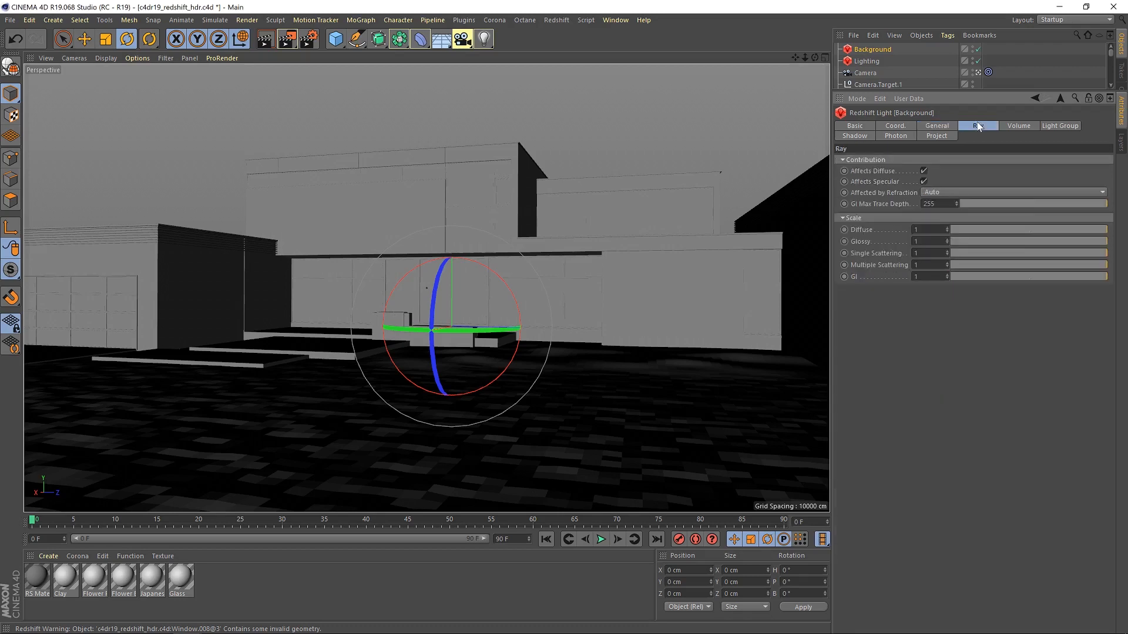
- Turn off Affects Diffuse and Affects Specular on the Background light, then close the render
left_click(924, 170)
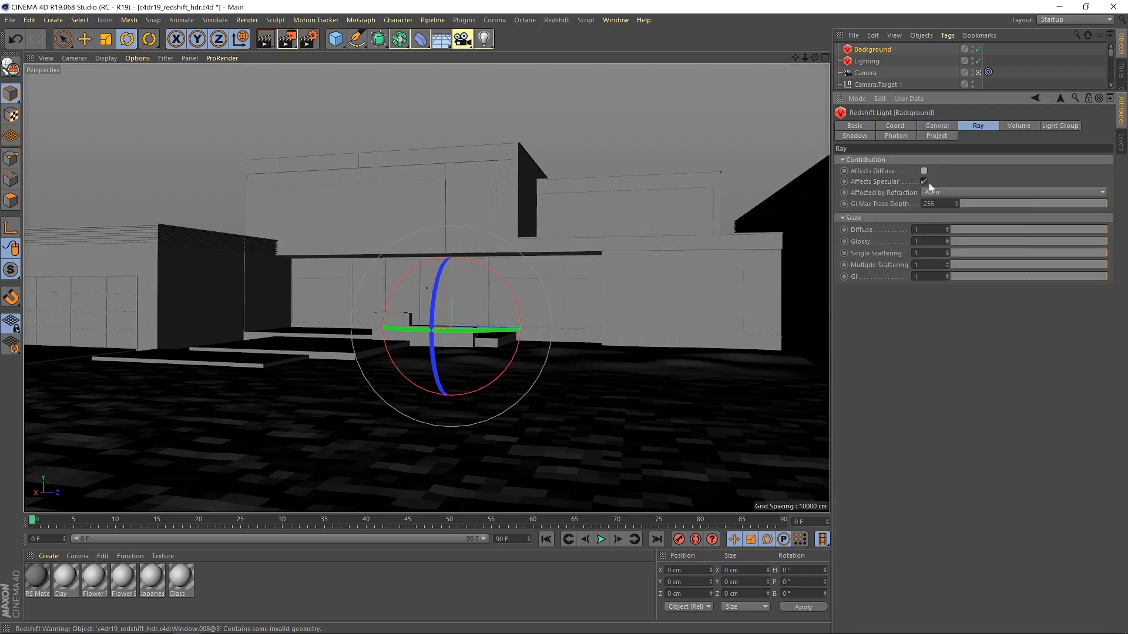
left_click(923, 182)
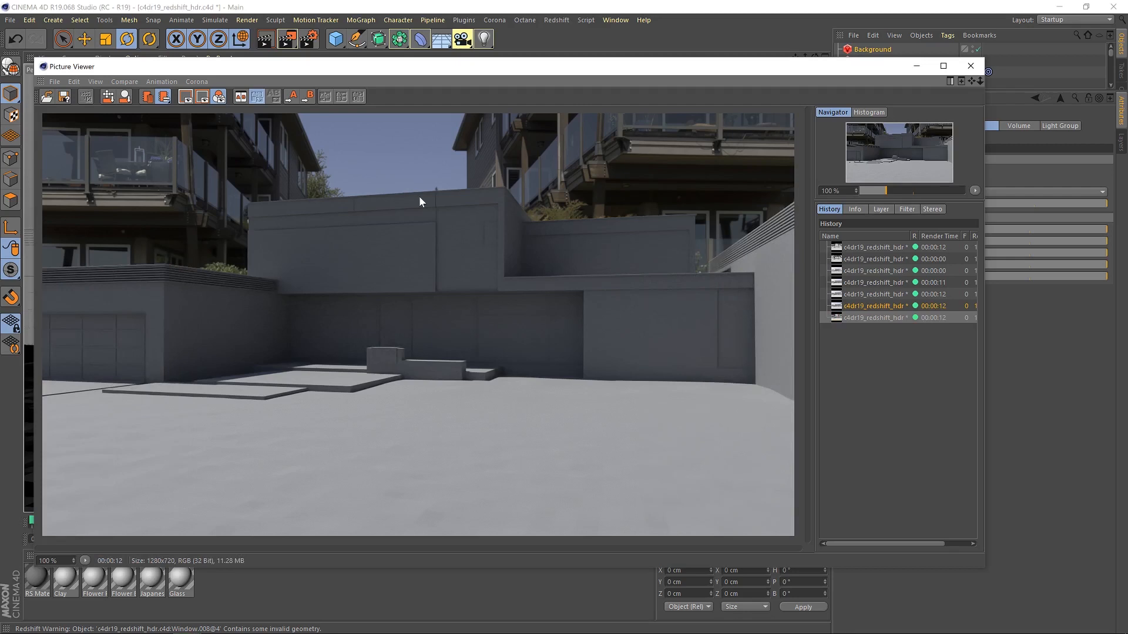
mouse_move(939, 74)
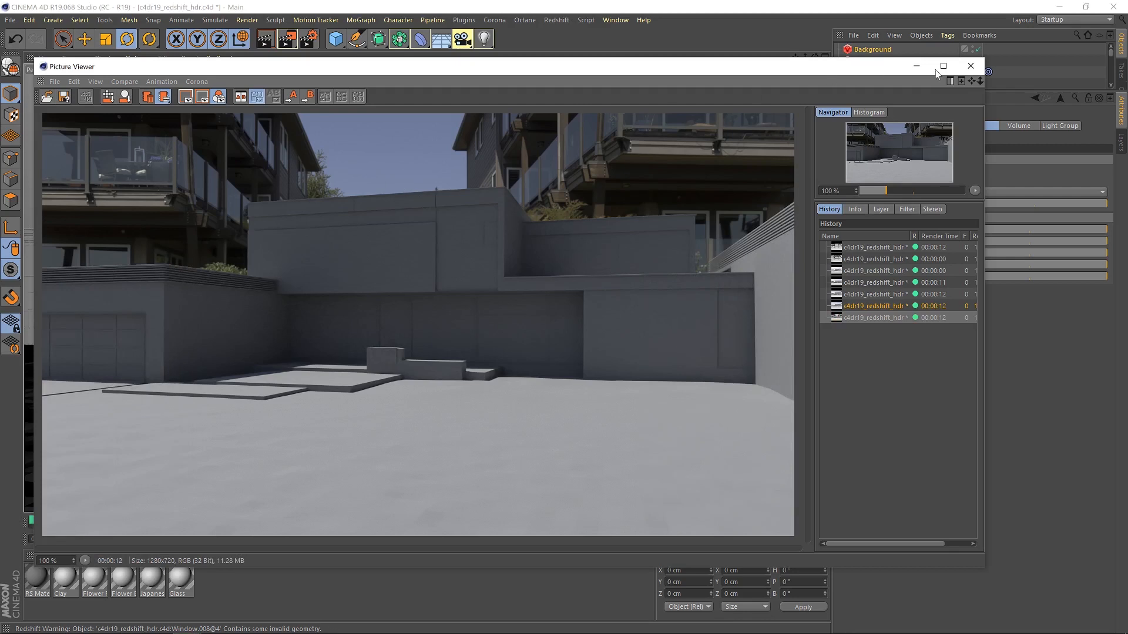
left_click(970, 66)
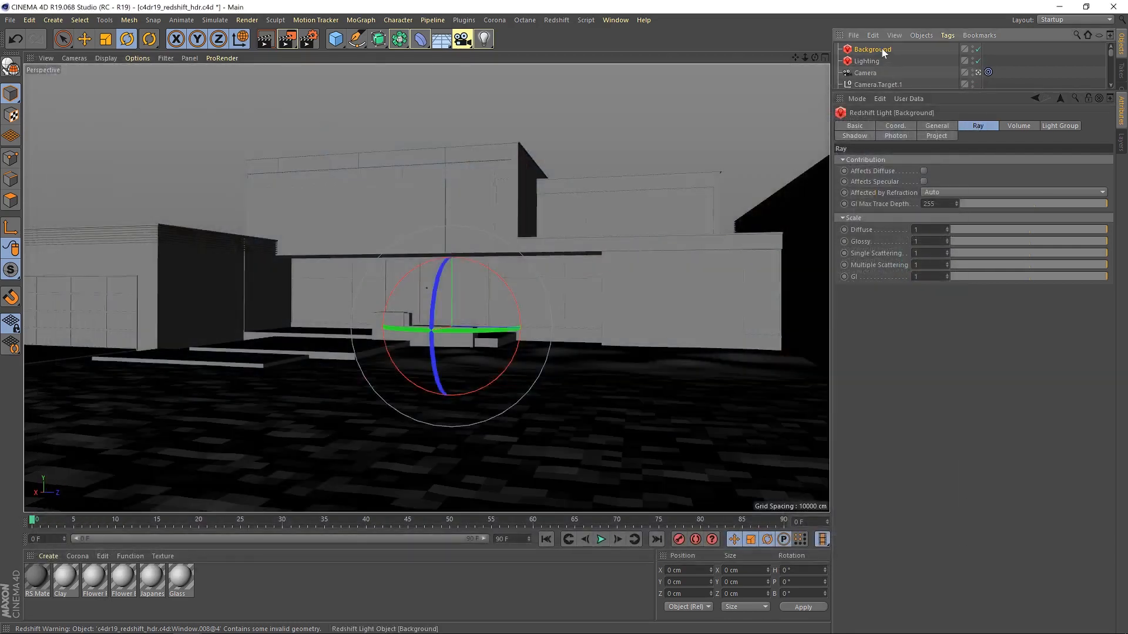
- Rotate the Background dome's heading and preview it with a render
left_click_drag(518, 330, 389, 321)
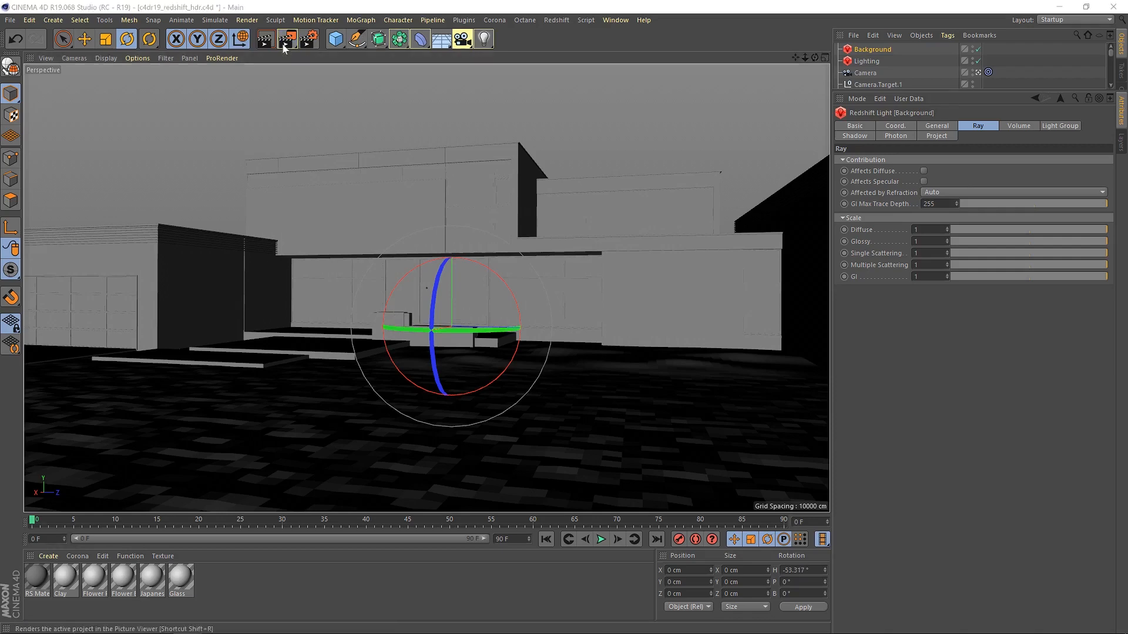
left_click(286, 39)
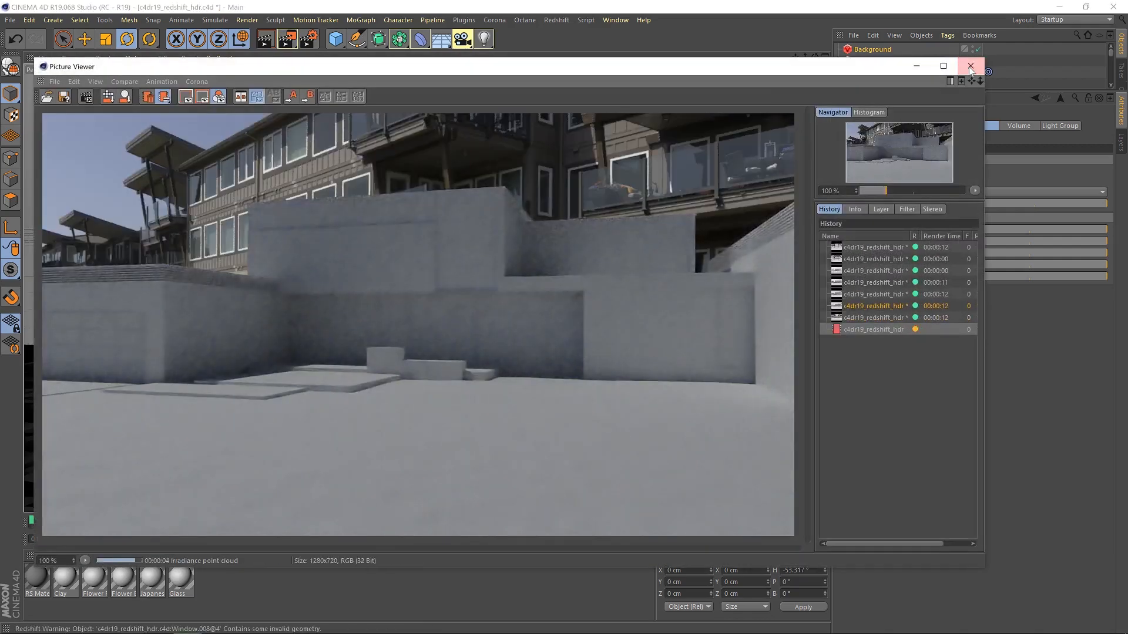
left_click(970, 66)
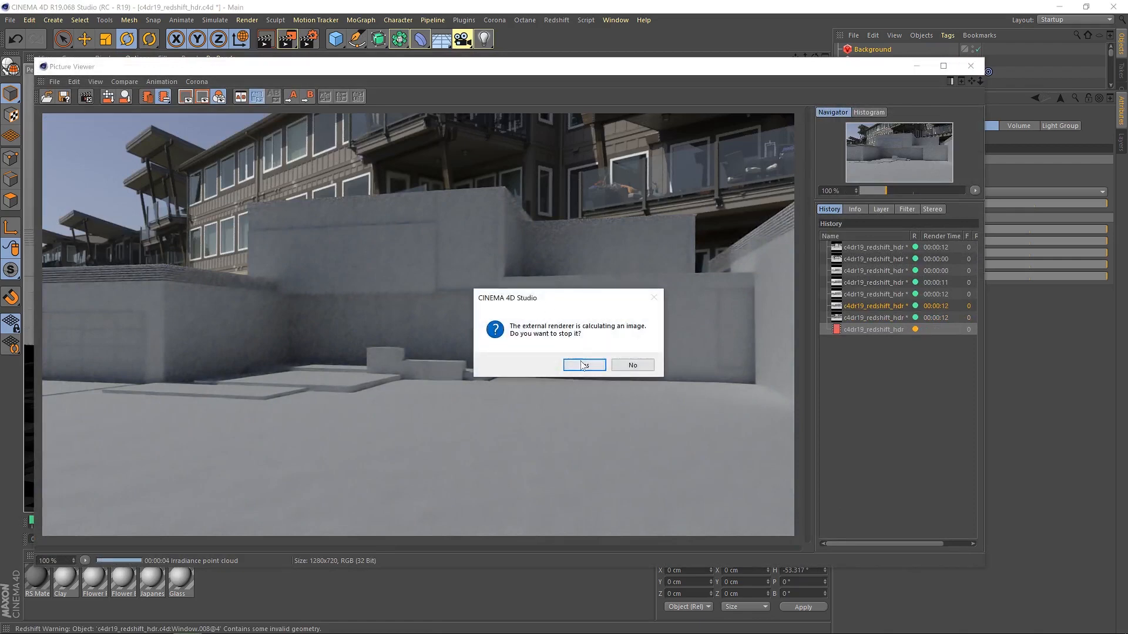
left_click(583, 365)
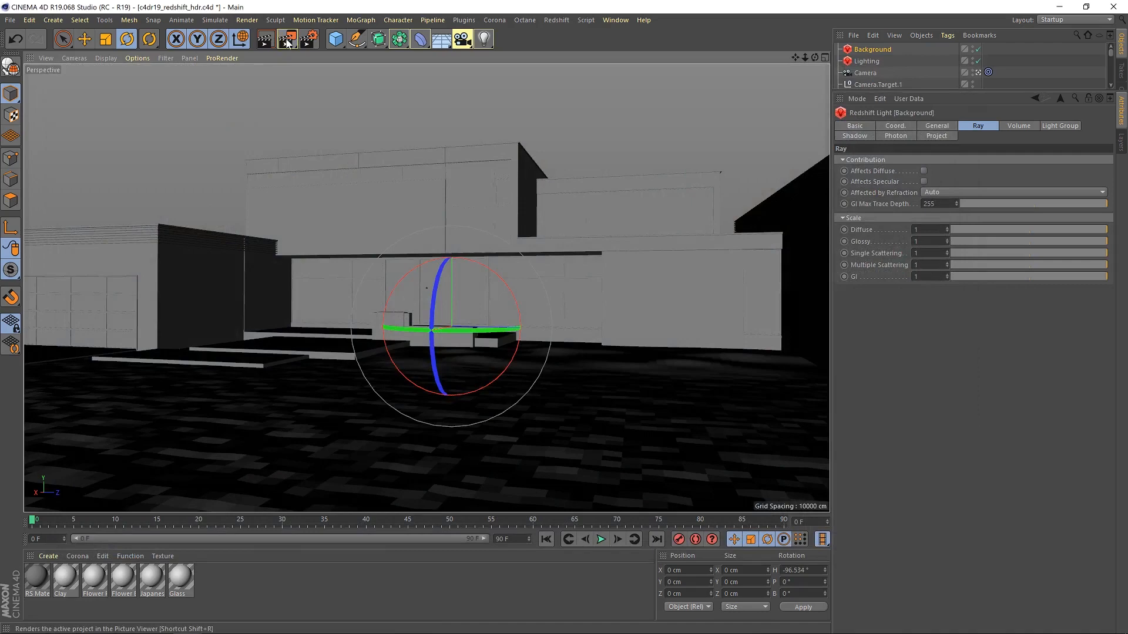
- Rotate the Background dome further to about −121° heading and start a new render
left_click(286, 39)
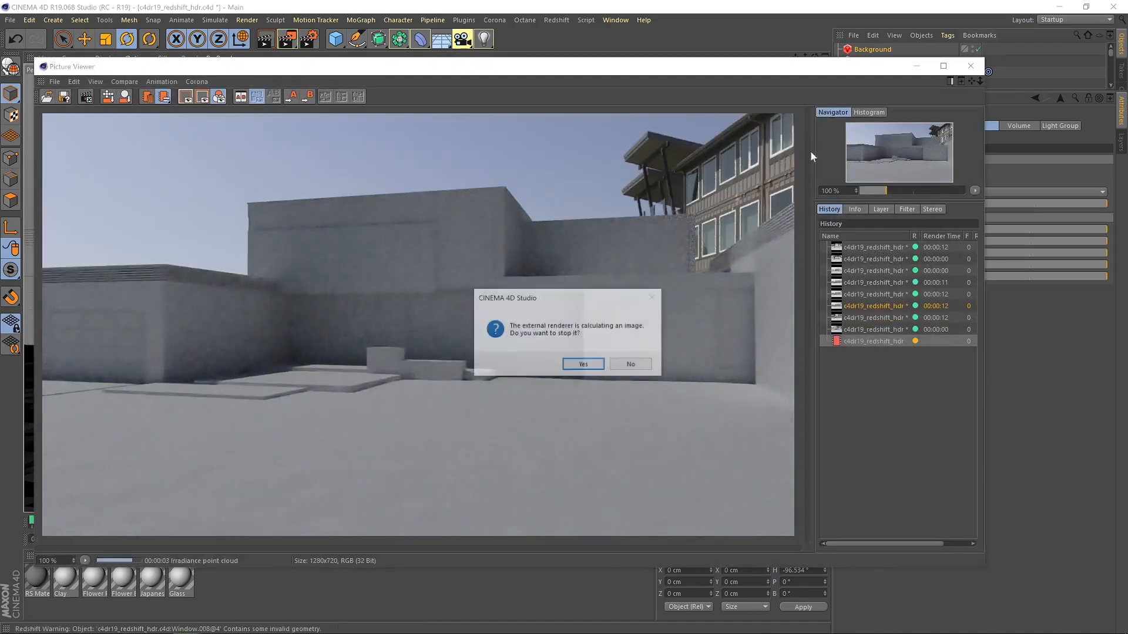
left_click(582, 364)
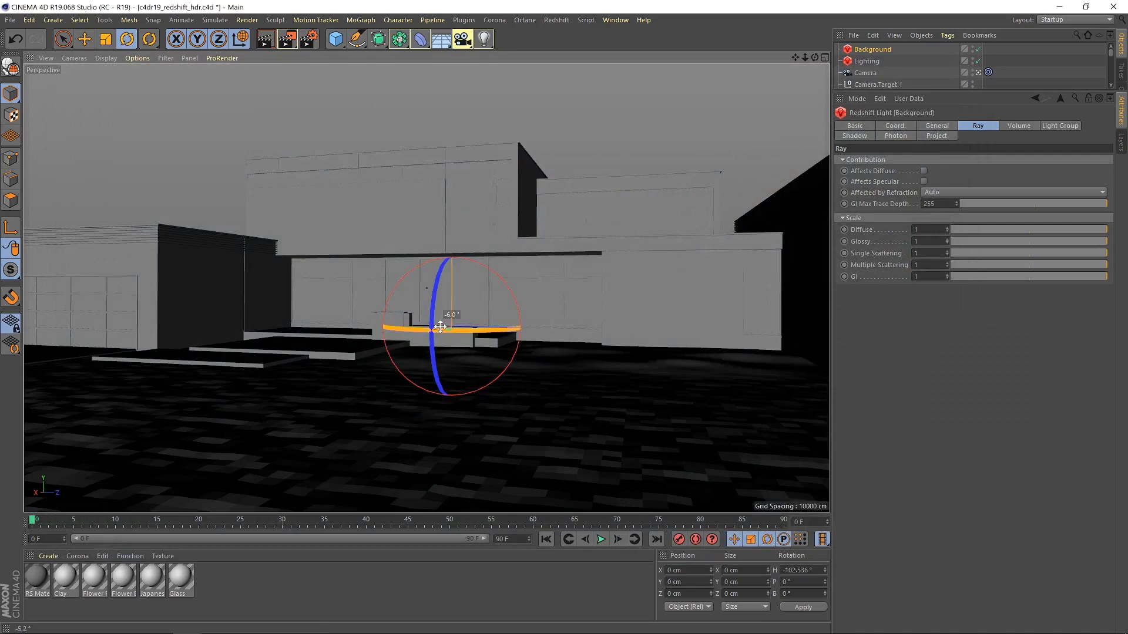
left_click_drag(449, 327, 435, 317)
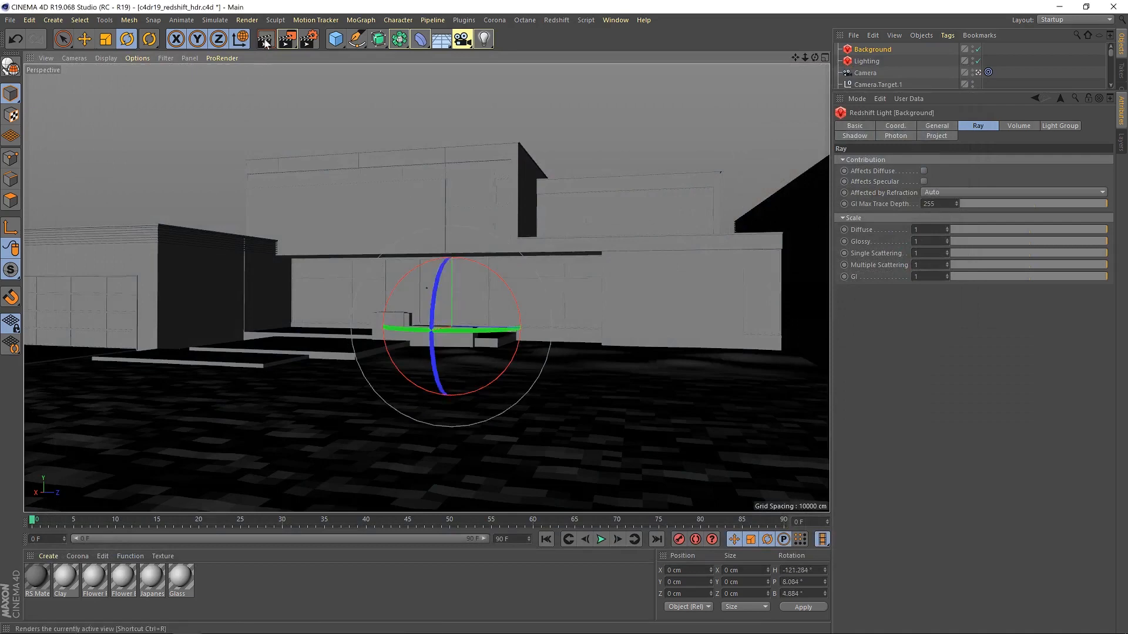
left_click(285, 38)
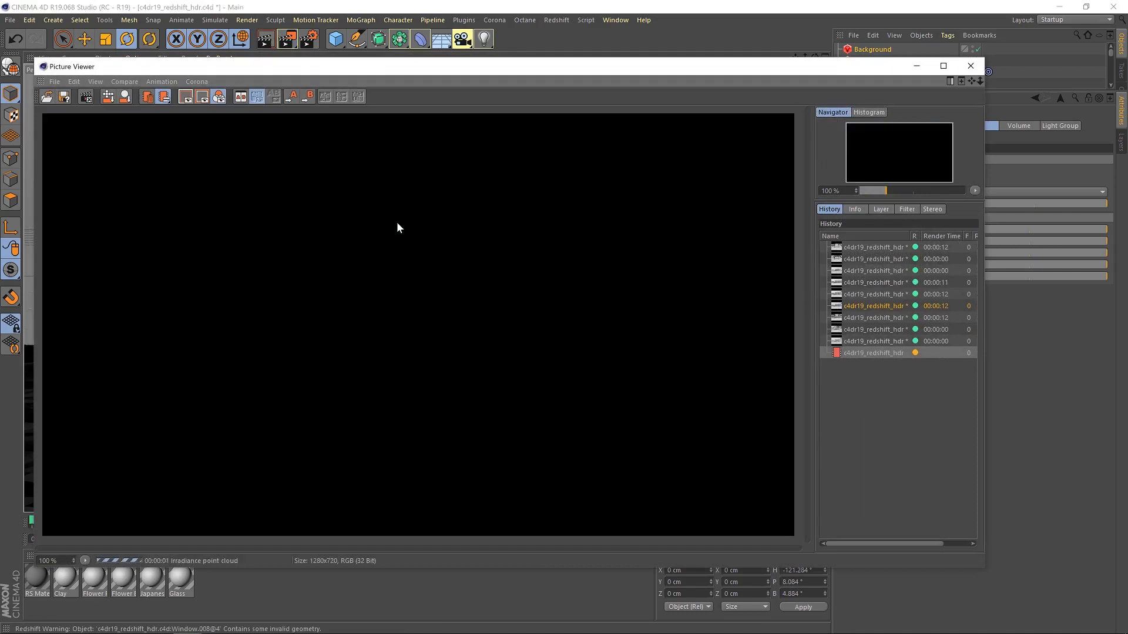